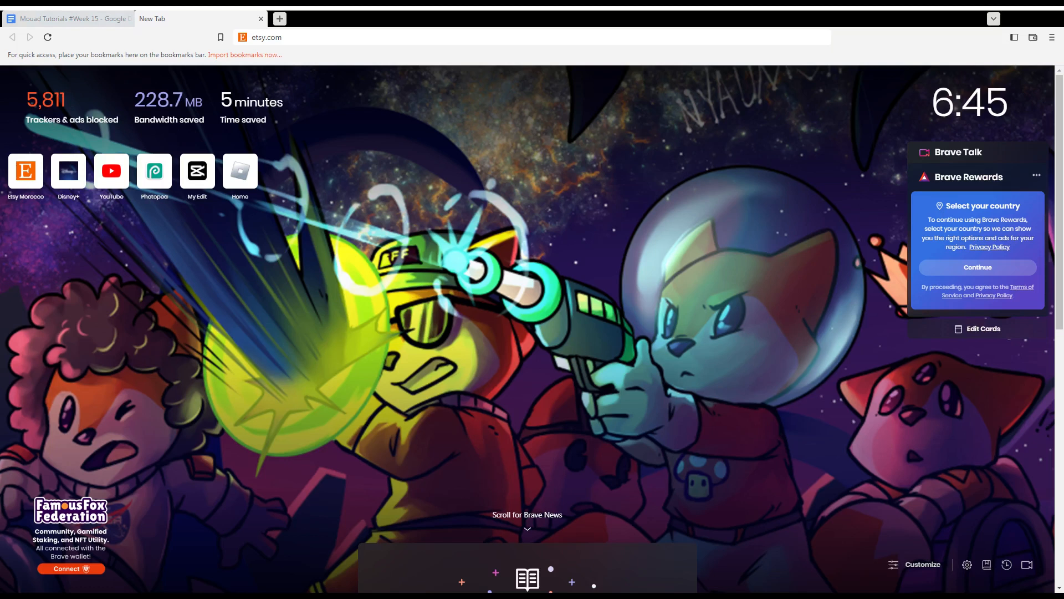
{"action": "mouse_move", "coordinate": [109, 238]}
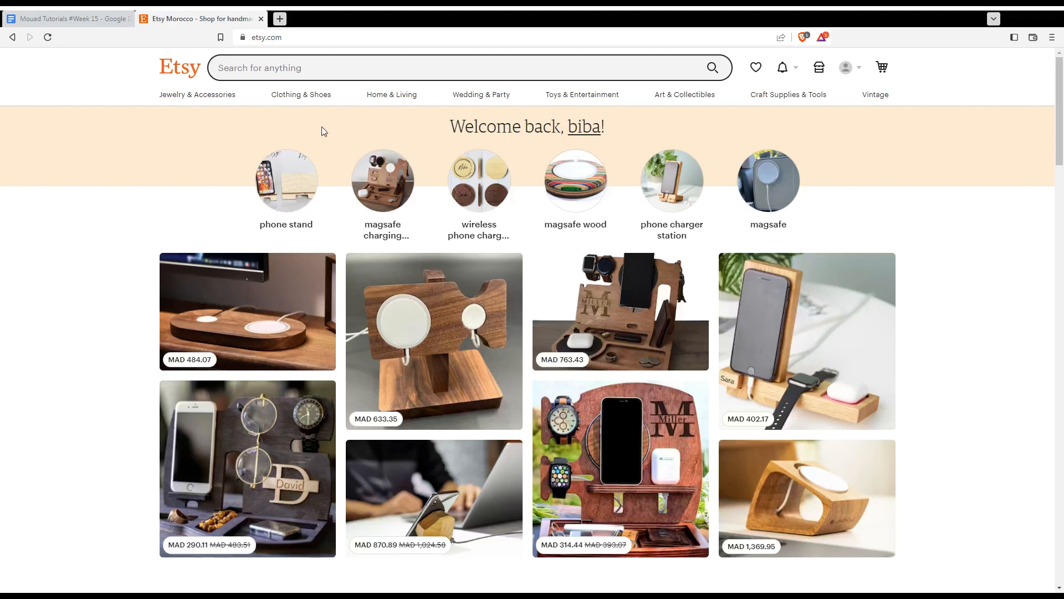
Step: From the account avatar menu, go to Purchases and reviews, which reports no purchases yet
{"action": "left_click_drag", "start_coordinate": [451, 127], "coordinate": [603, 126]}
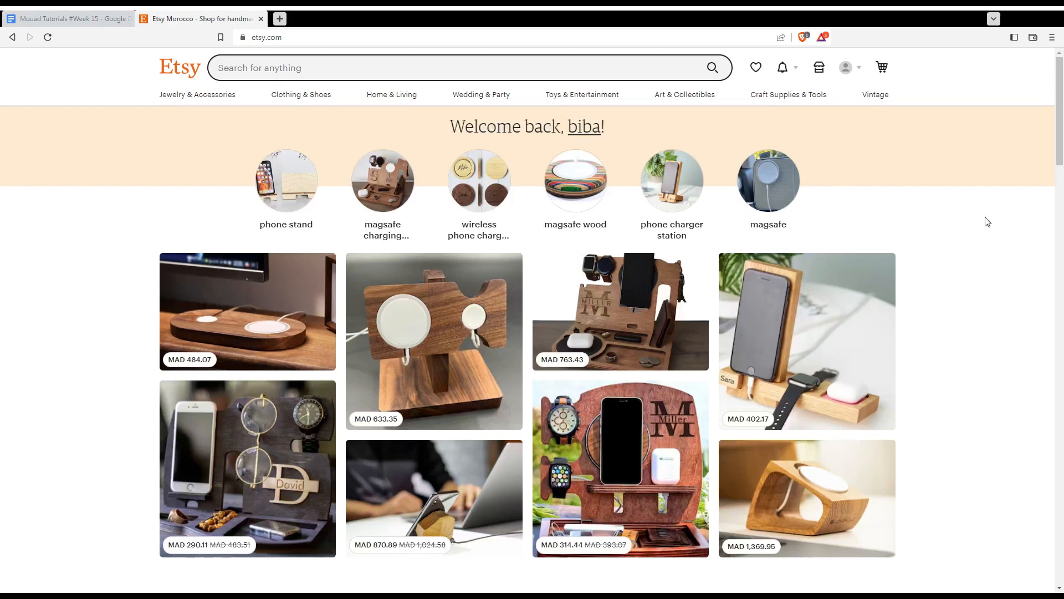
{"action": "mouse_move", "coordinate": [782, 68]}
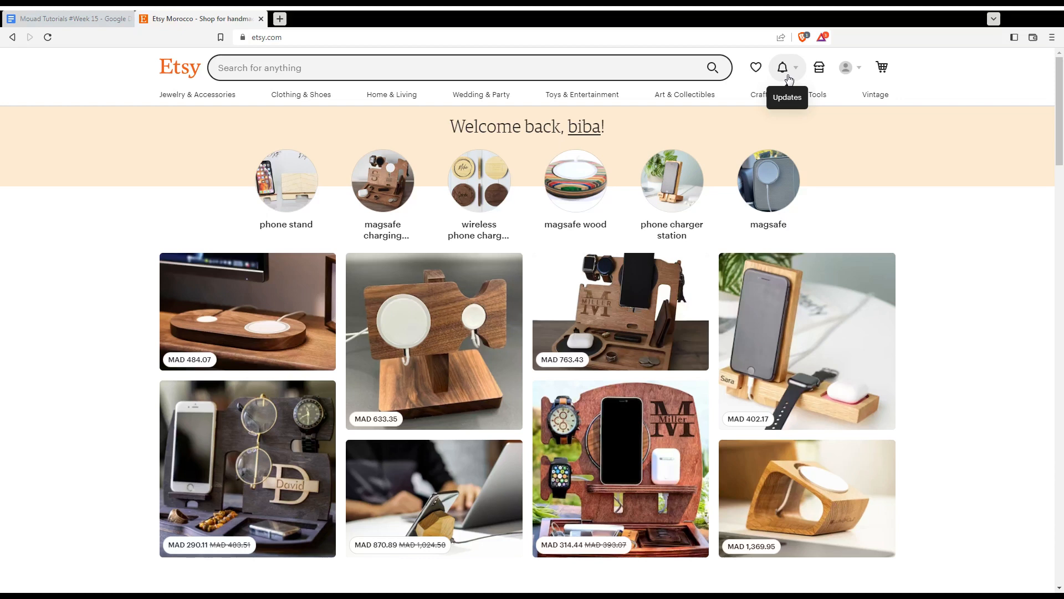
{"action": "mouse_move", "coordinate": [565, 372]}
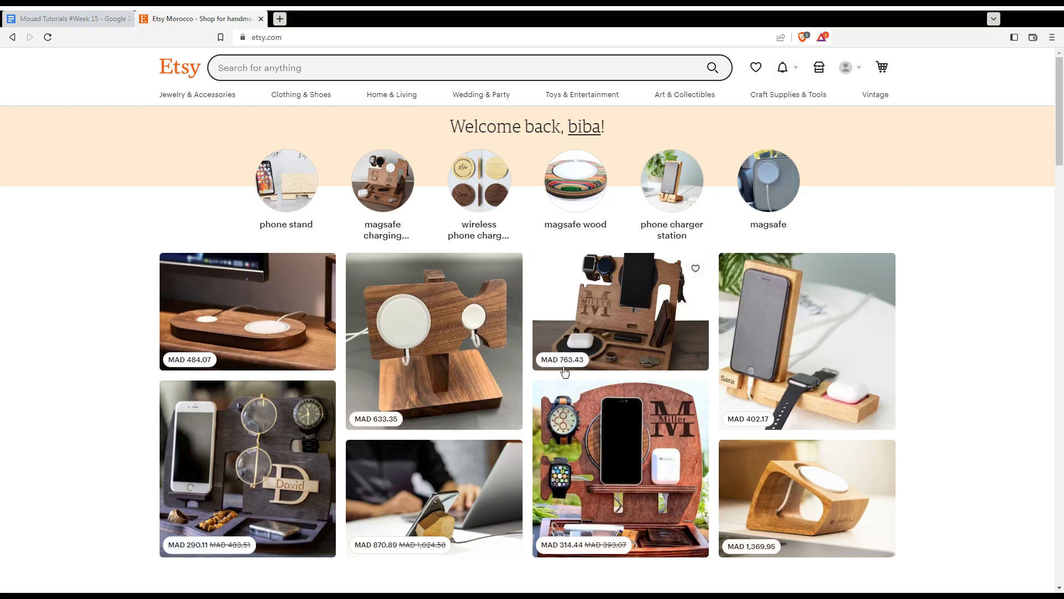
{"action": "scroll", "scroll_direction": "down", "scroll_amount": 3}
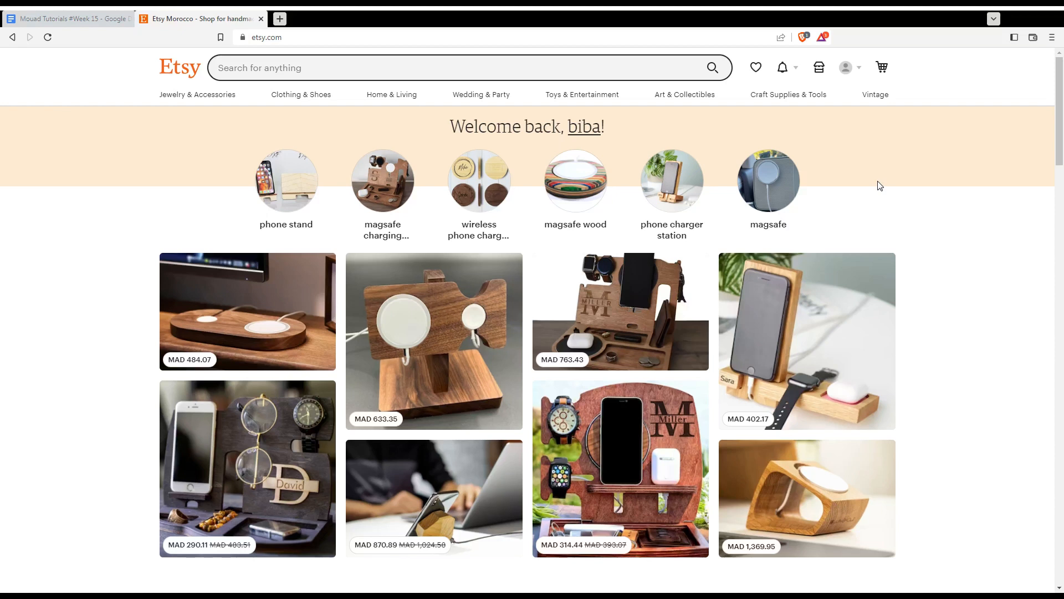
{"action": "mouse_move", "coordinate": [458, 141]}
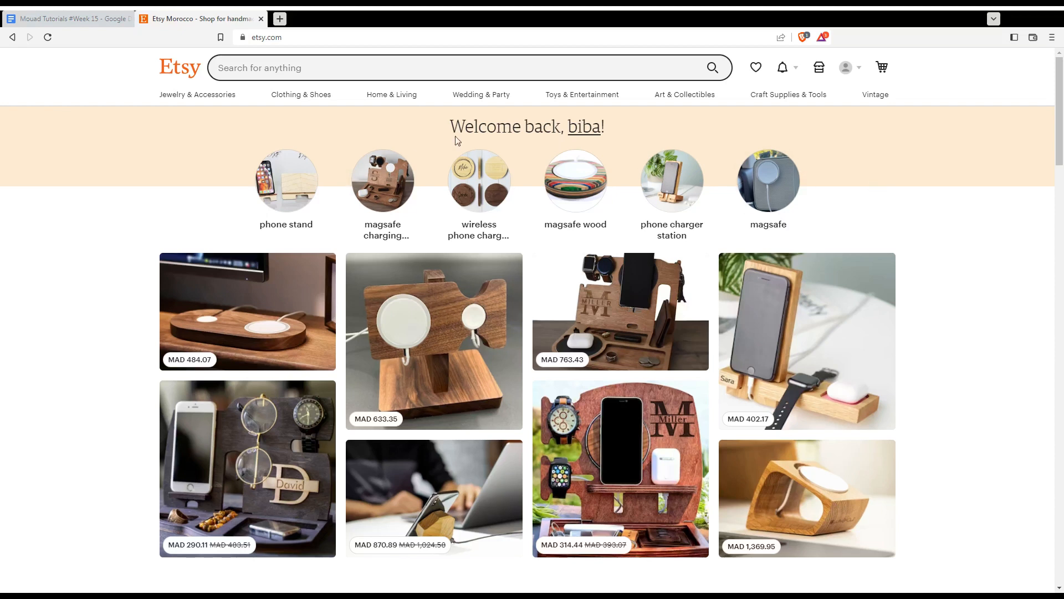
{"action": "left_click", "coordinate": [845, 68]}
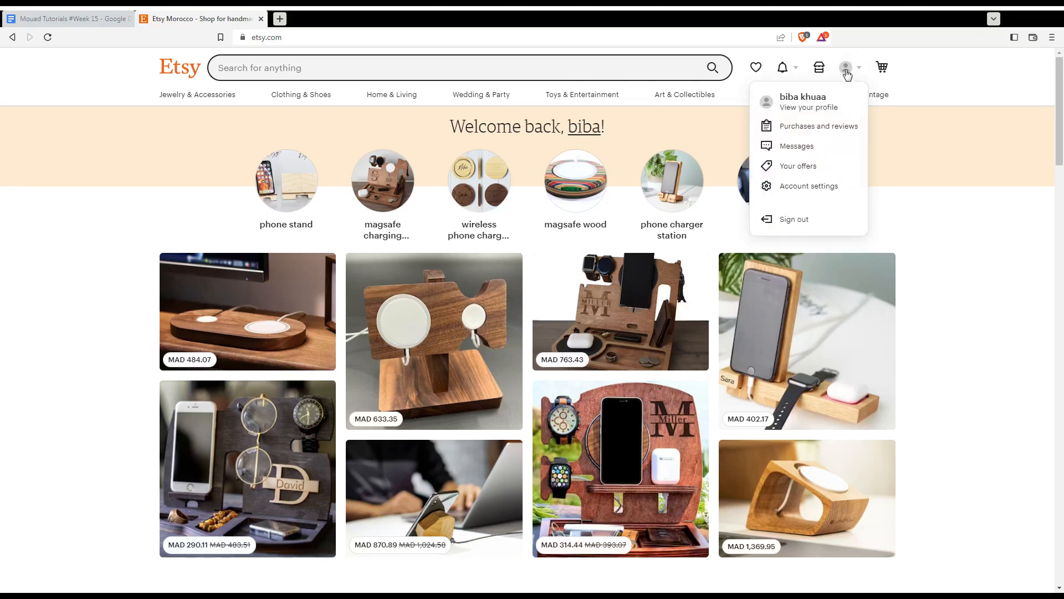
{"action": "mouse_move", "coordinate": [818, 125]}
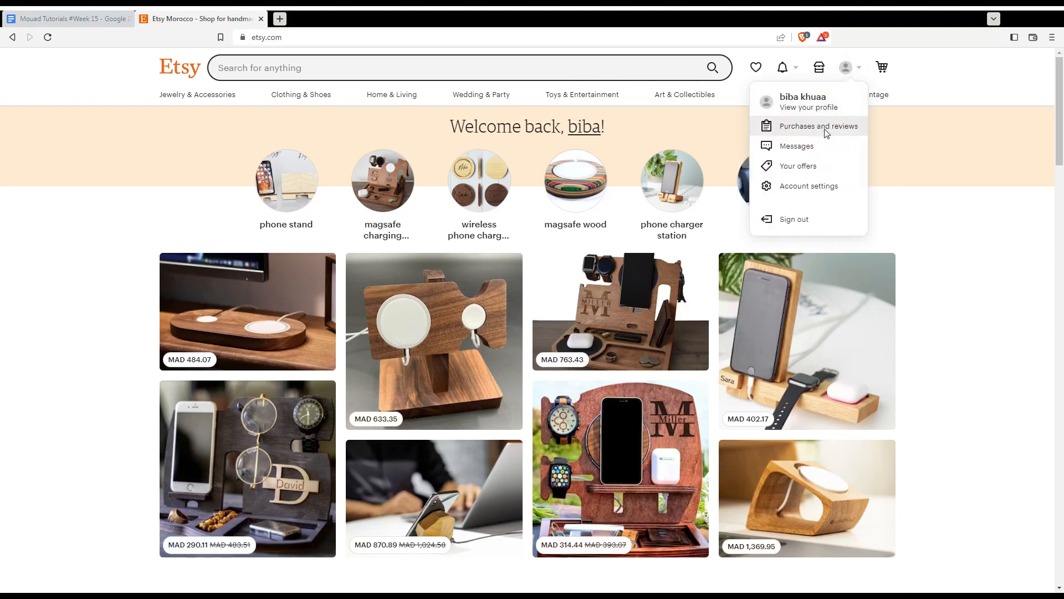
{"action": "left_click", "coordinate": [818, 125]}
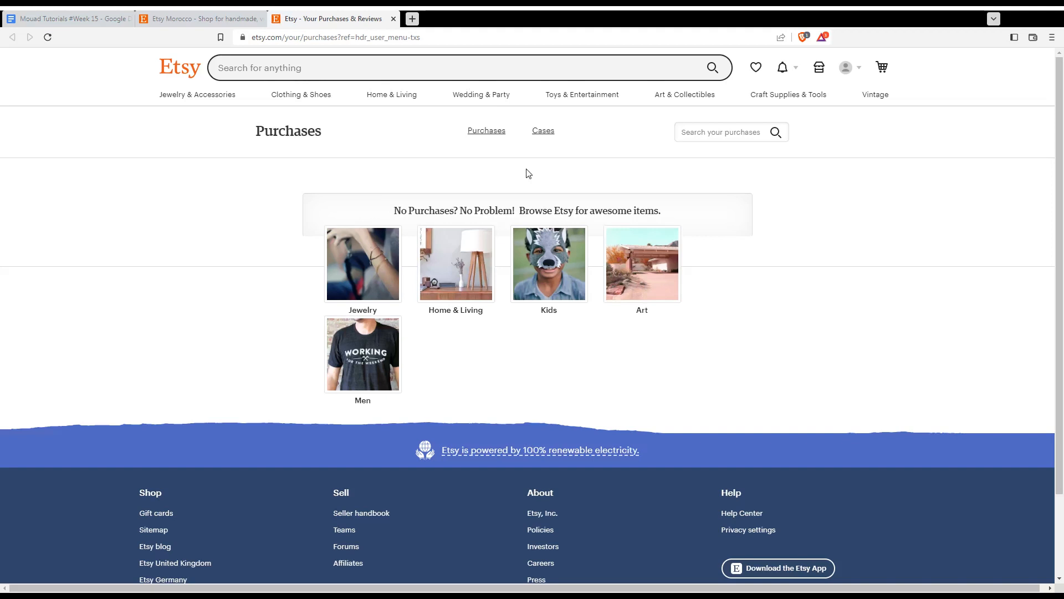
{"action": "mouse_move", "coordinate": [342, 170]}
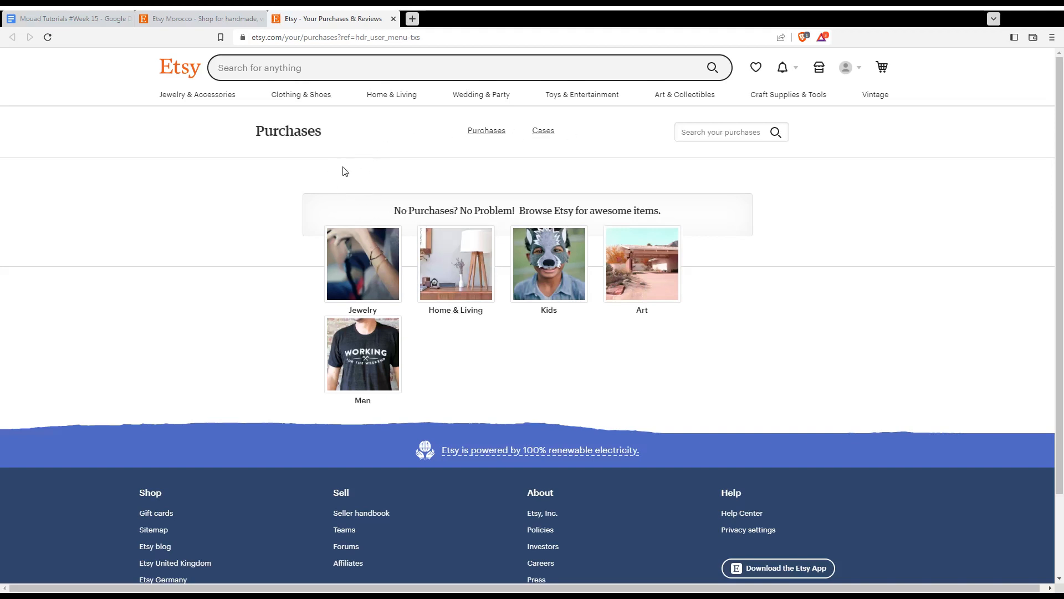
{"action": "mouse_move", "coordinate": [322, 188]}
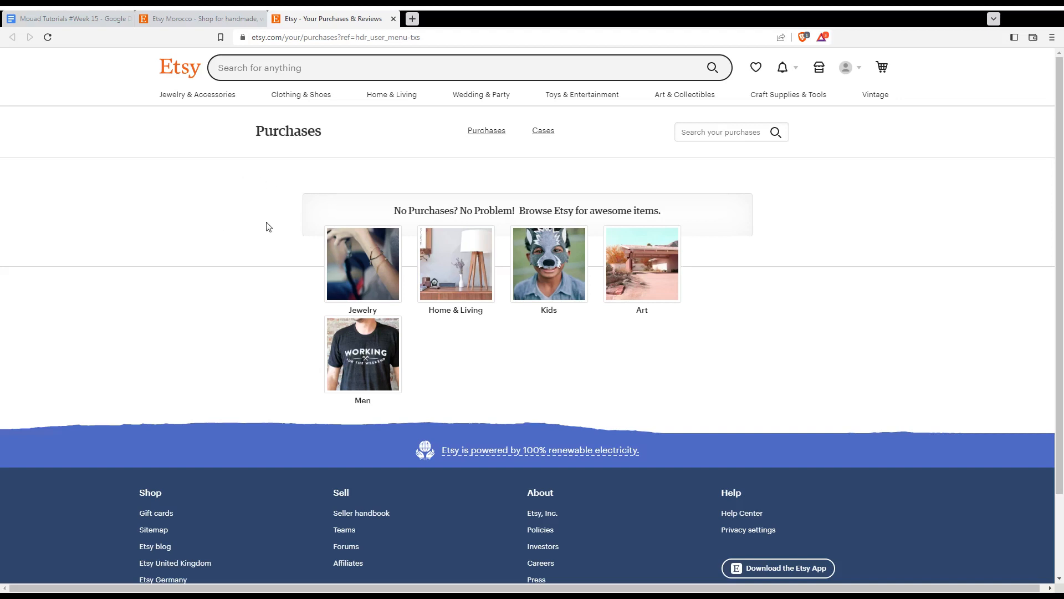
{"action": "mouse_move", "coordinate": [286, 201]}
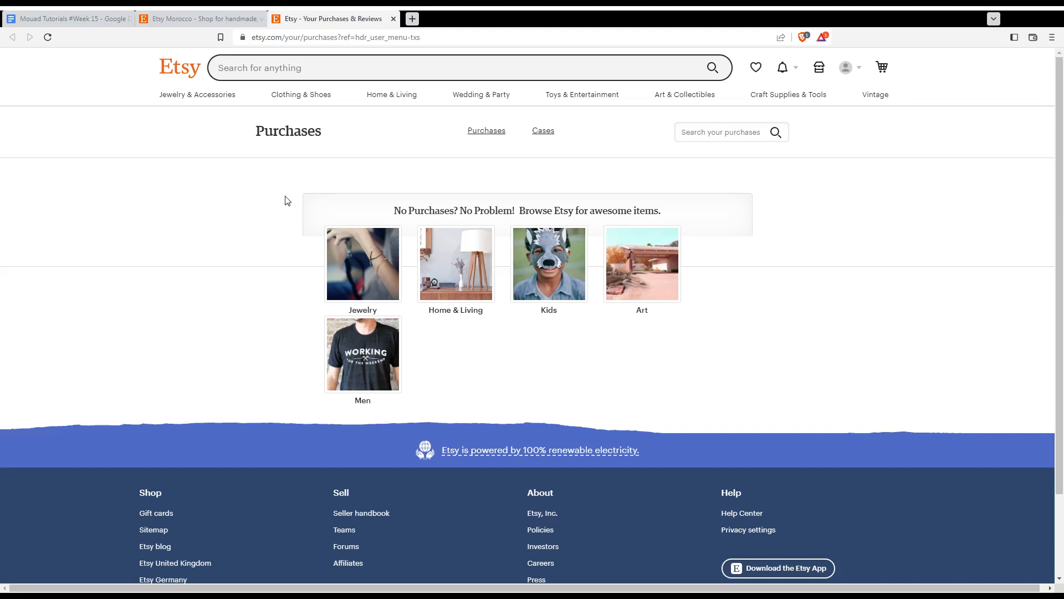